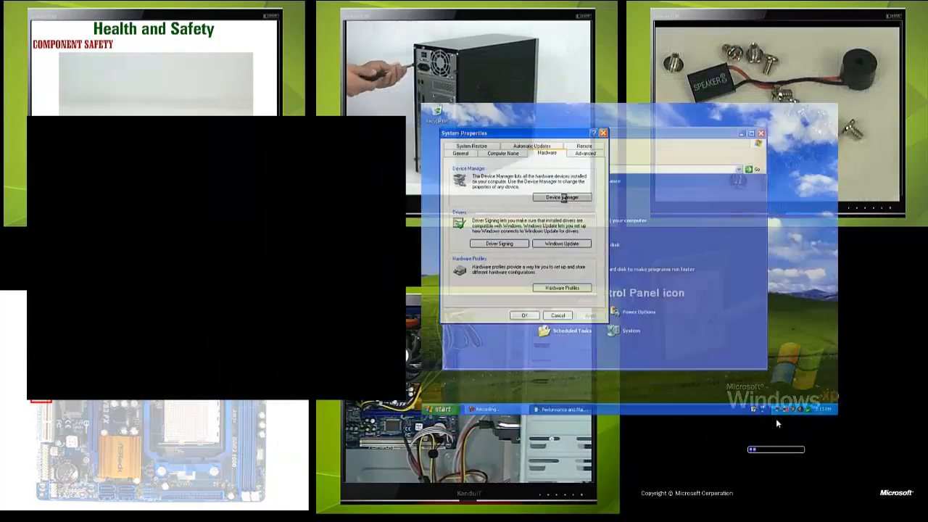
Show the example VirtualBox Manager listing Ubuntu 6.10, Windows Vista and Windows XP machines
left_click(563, 197)
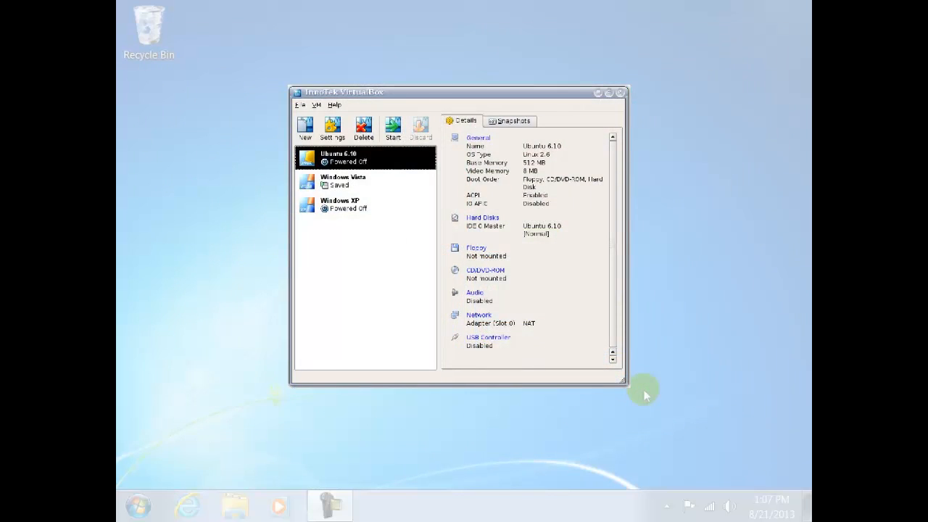
Close the example VirtualBox Manager window, leaving the Windows 7 desktop empty
left_click(620, 93)
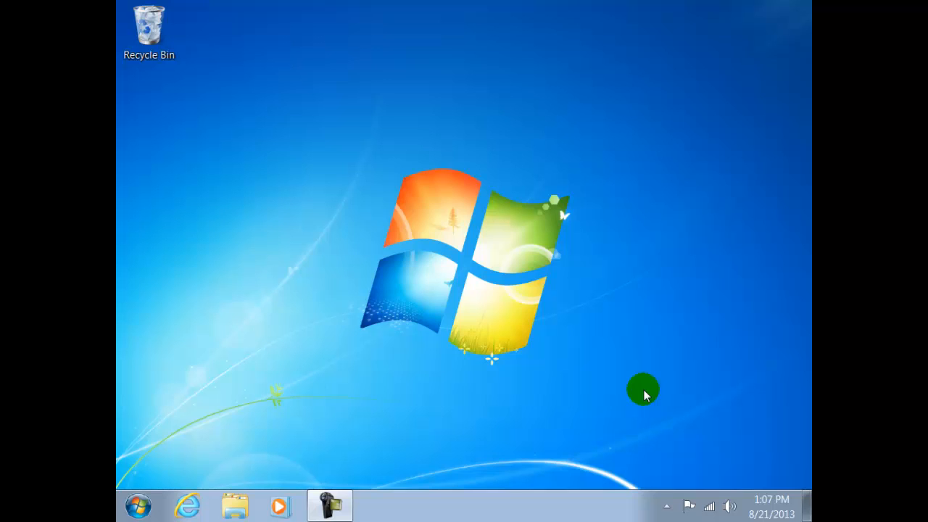
mouse_move(139, 505)
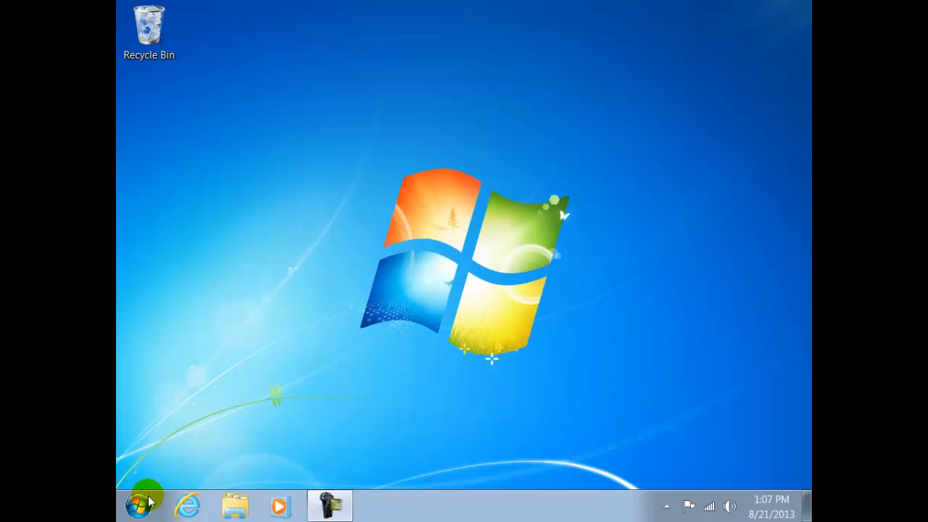
Search Google for 'Virtual' in Internet Explorer and open the Oracle VM VirtualBox result
left_click(187, 505)
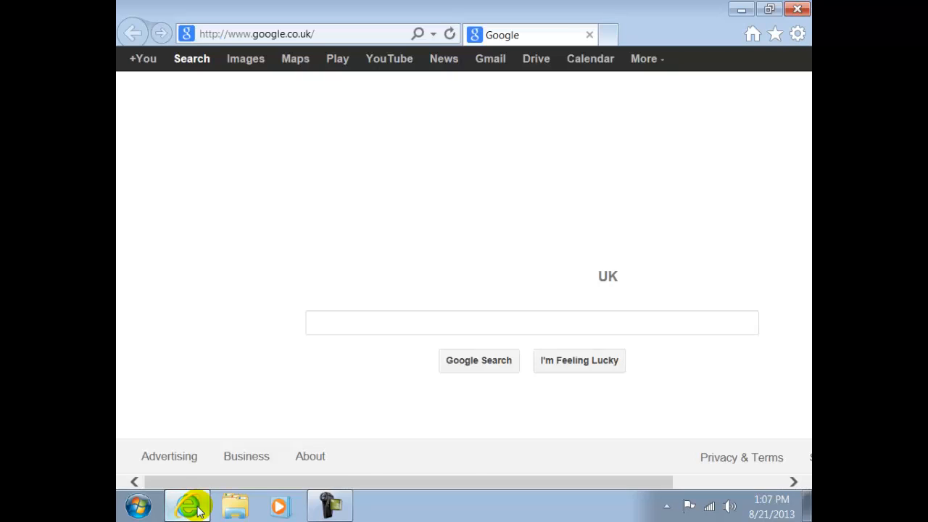
type("V")
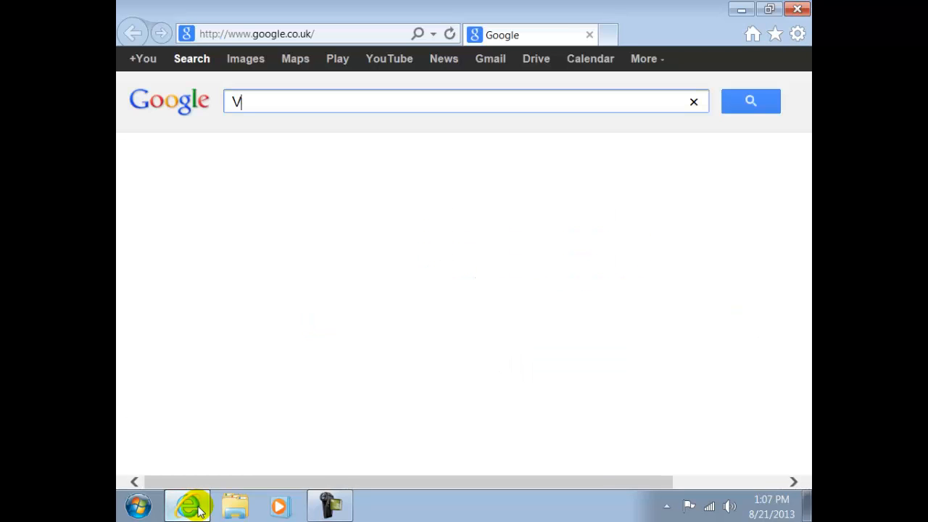
type("irtualbox")
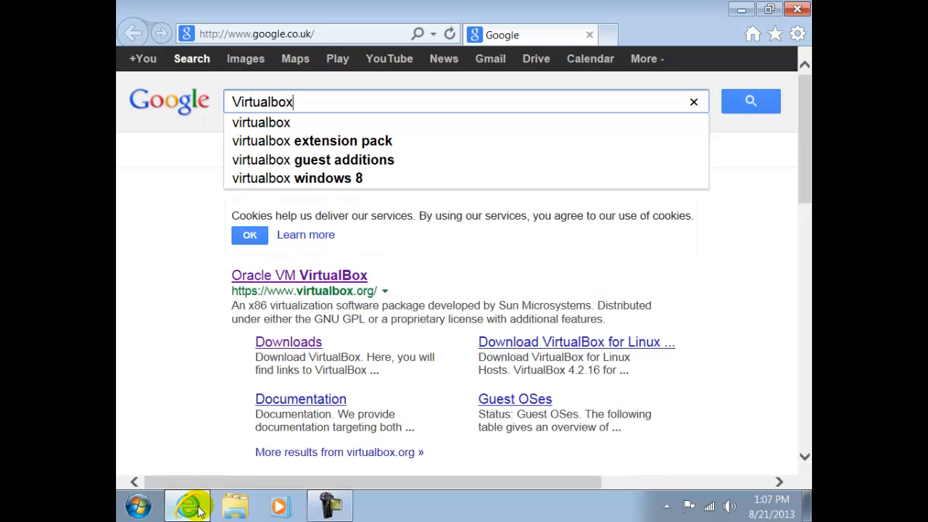
mouse_move(316, 276)
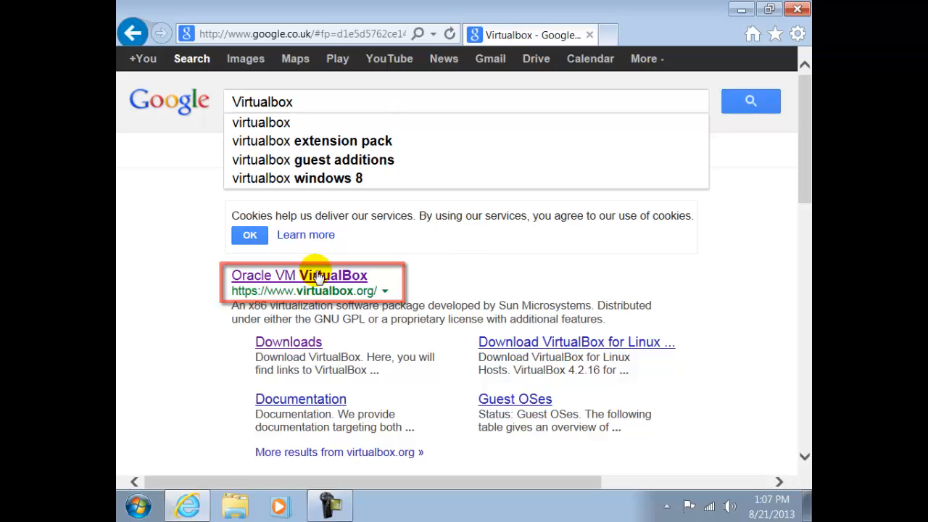
left_click(299, 275)
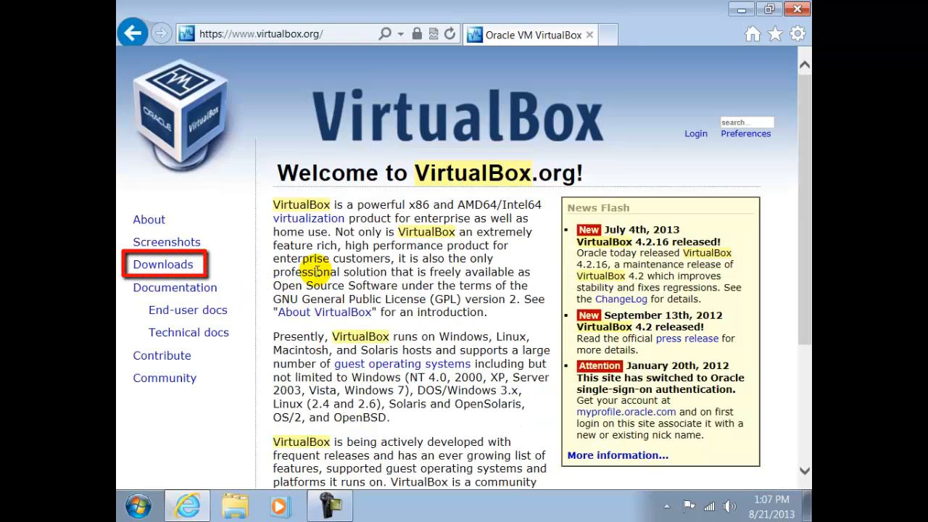
From the Downloads page, run the VirtualBox 4.2.16 x86/amd64 installer for Windows hosts
left_click(163, 264)
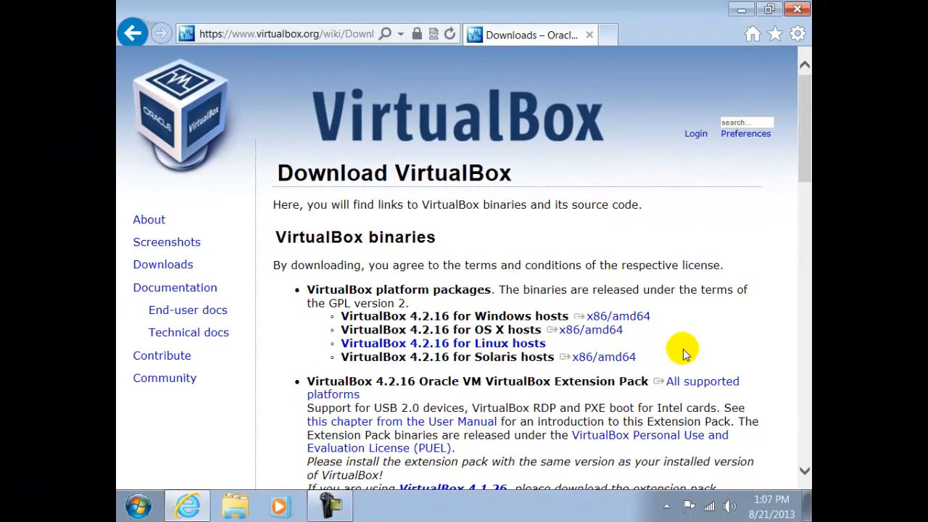
left_click(618, 316)
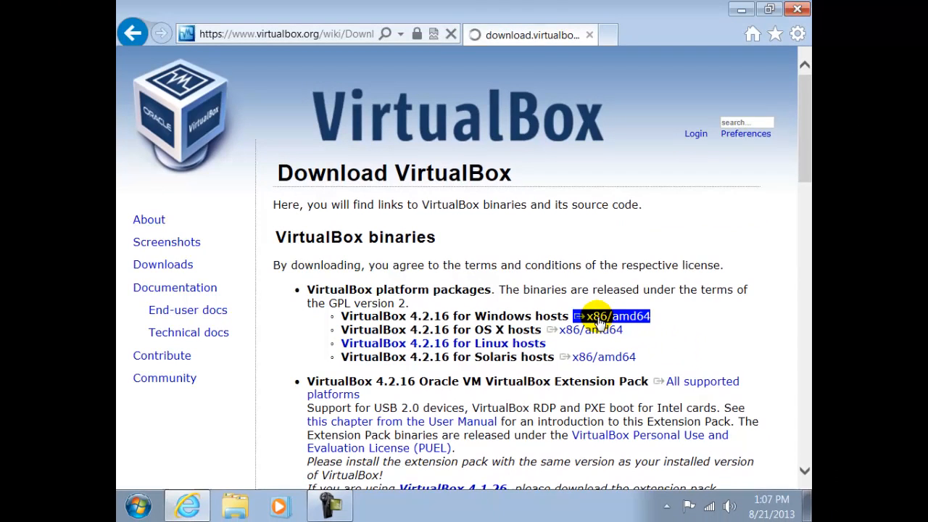
left_click(613, 316)
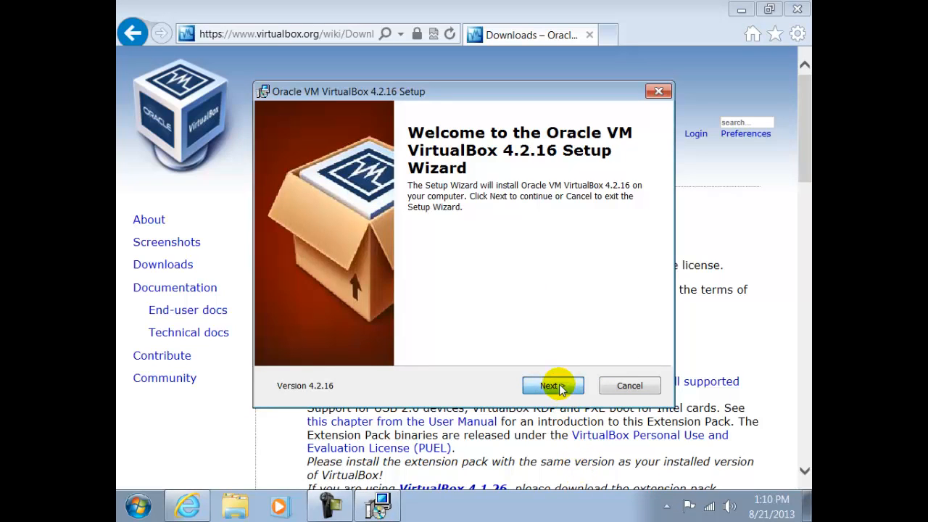
Complete the Setup Wizard with both shortcut options, then launch VirtualBox from its desktop icon
left_click(548, 386)
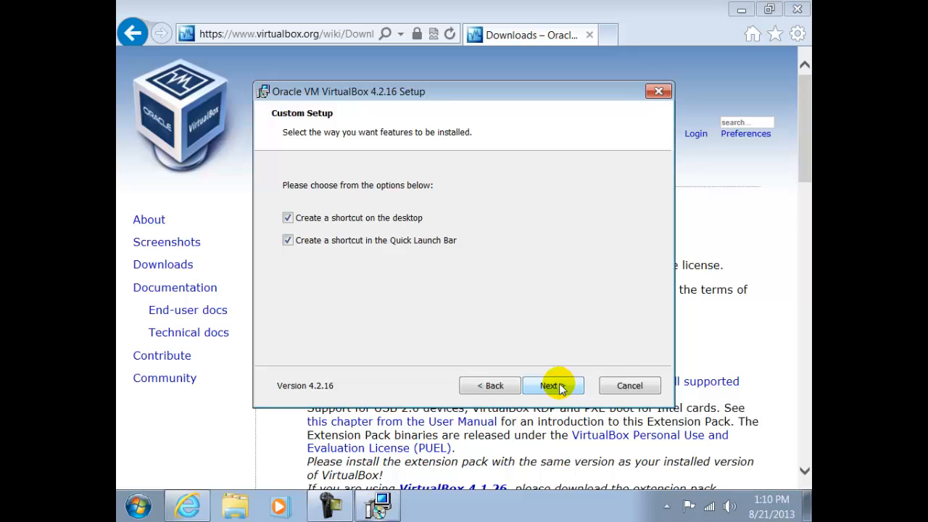
left_click(553, 385)
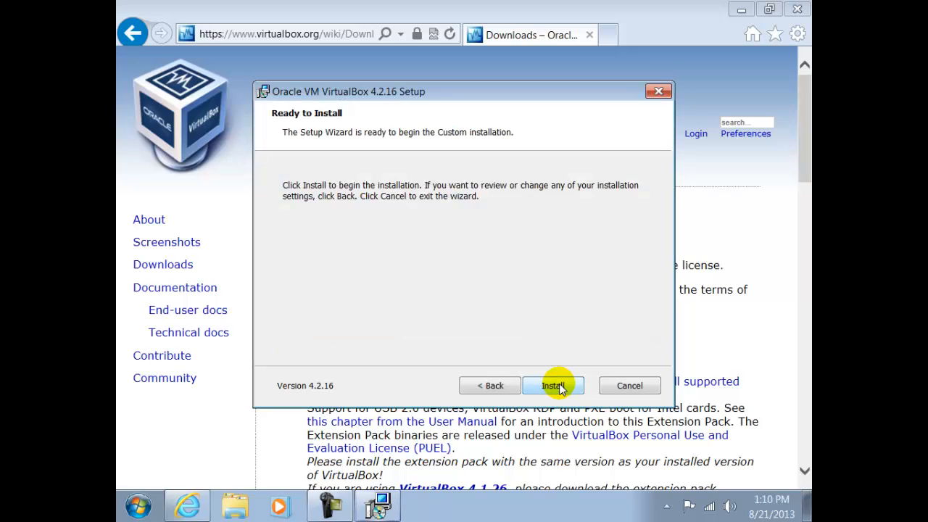
left_click(554, 386)
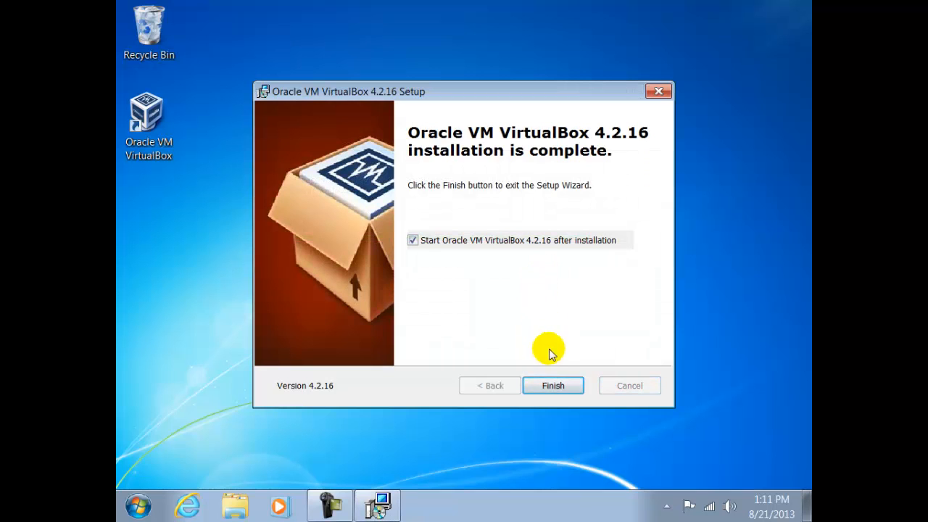
left_click(553, 385)
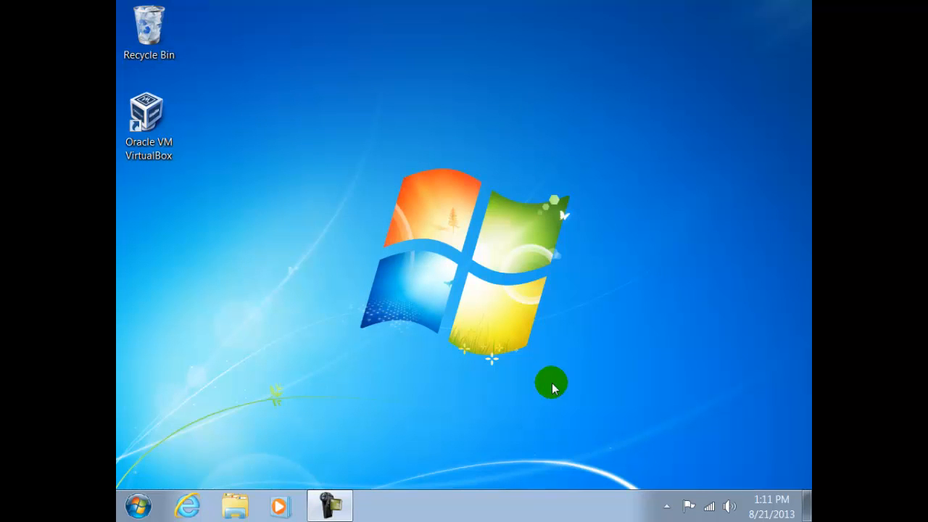
double_click(148, 113)
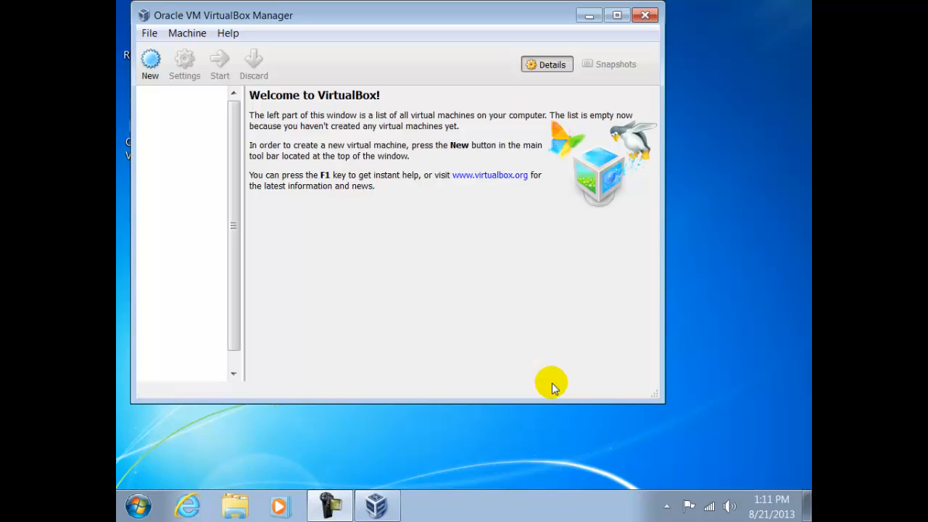